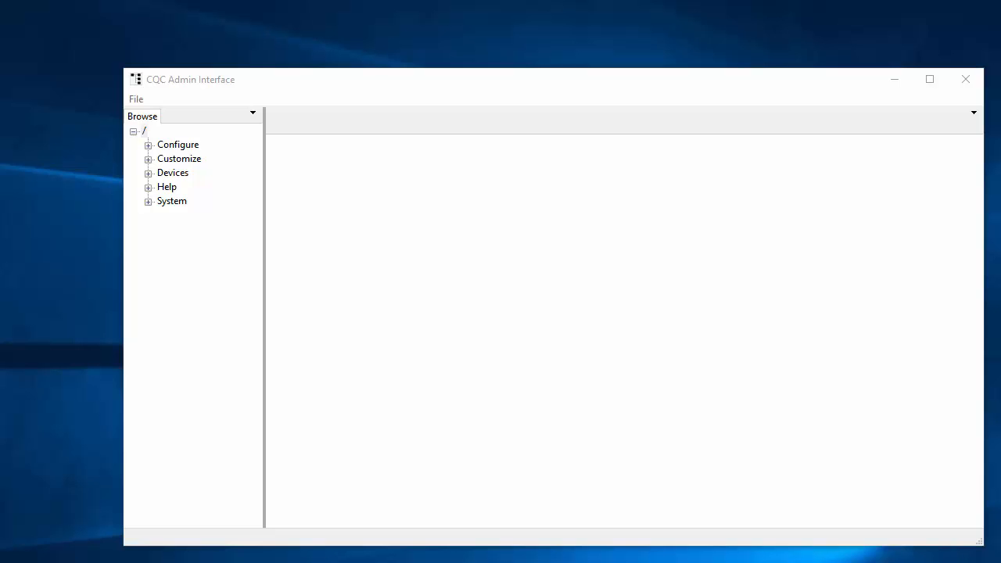
mouse_move(637, 400)
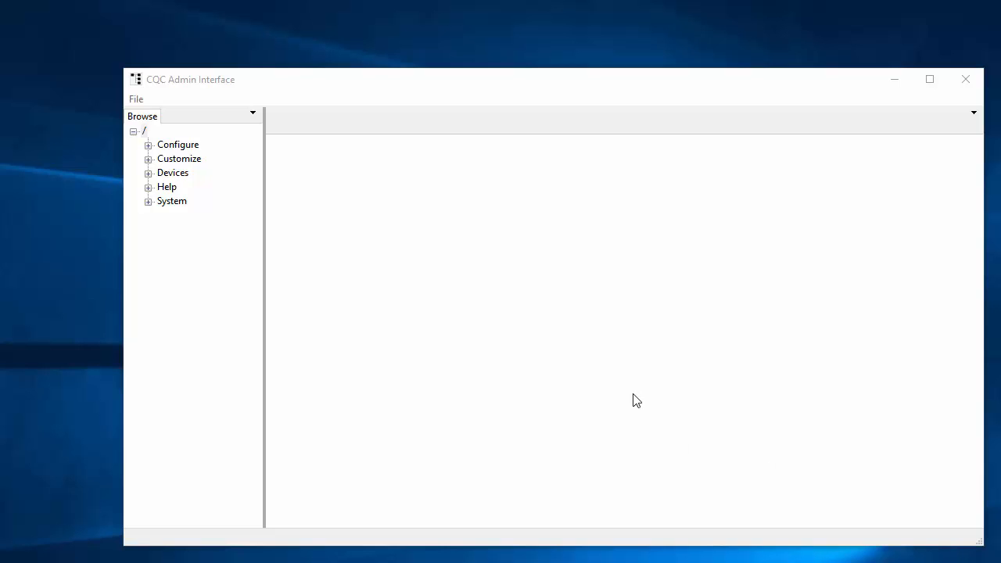
mouse_move(147, 179)
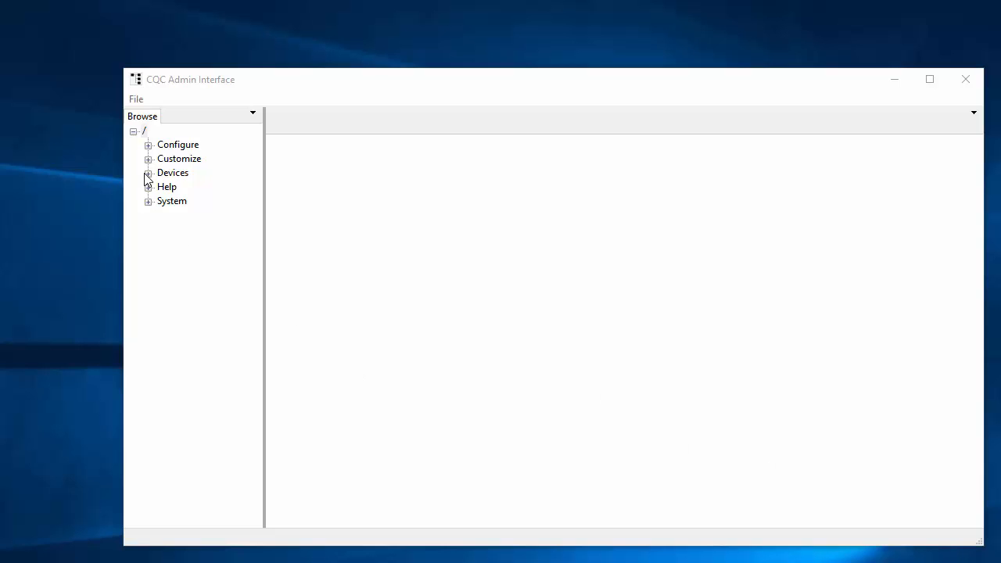
Expand Devices and select the CQSL-VM-Host server showing its Lighting and Security drivers
click(148, 172)
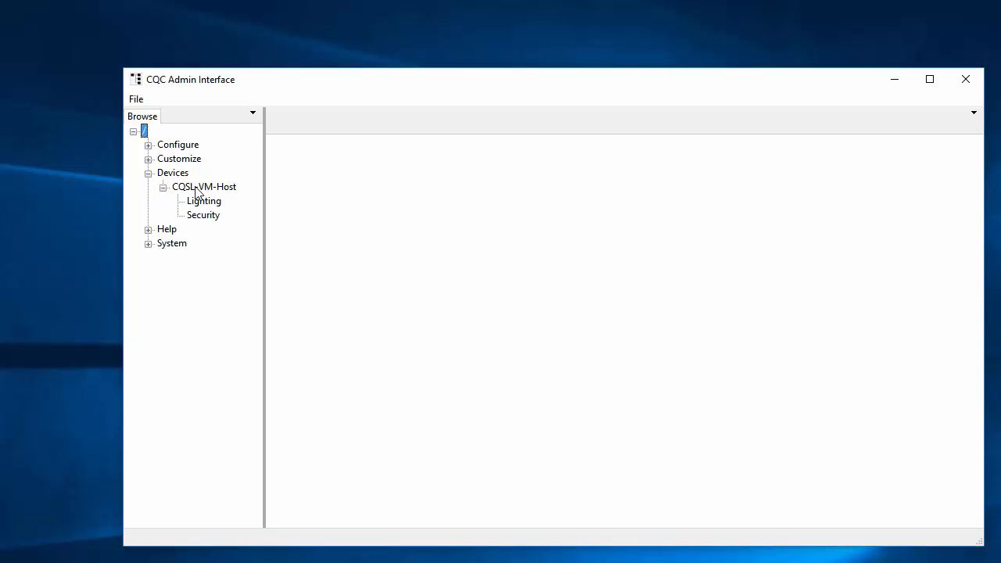
click(204, 187)
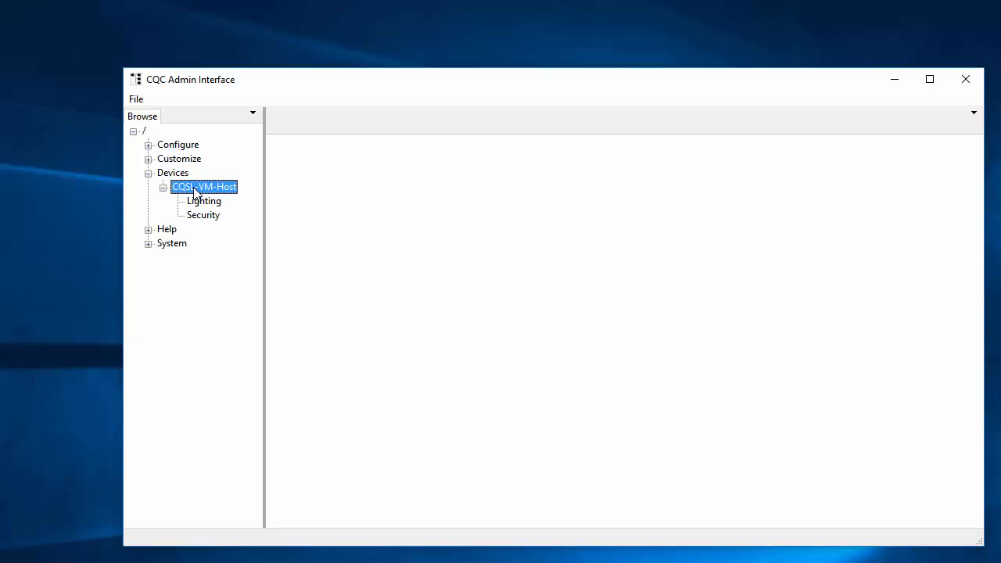
Start Add Driver on CQSL-VM-Host and pick USB-UIRT IR from the IRCombo category
right_click(203, 186)
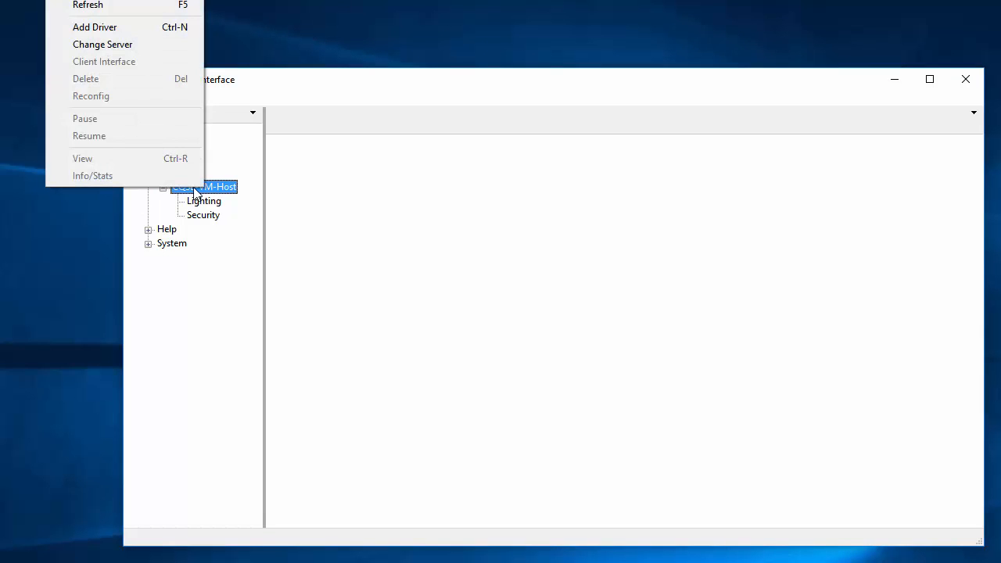
mouse_move(229, 194)
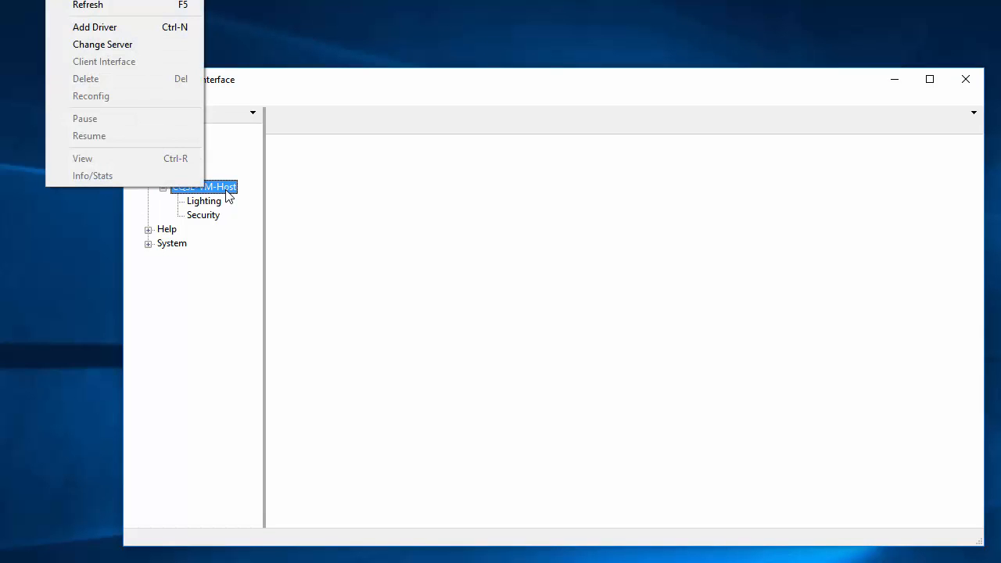
mouse_move(103, 44)
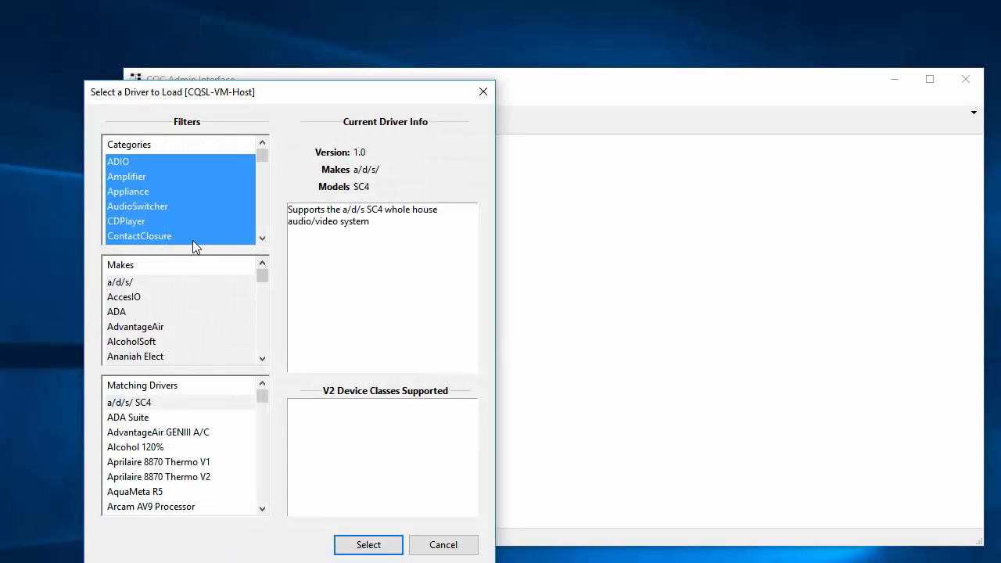
click(137, 206)
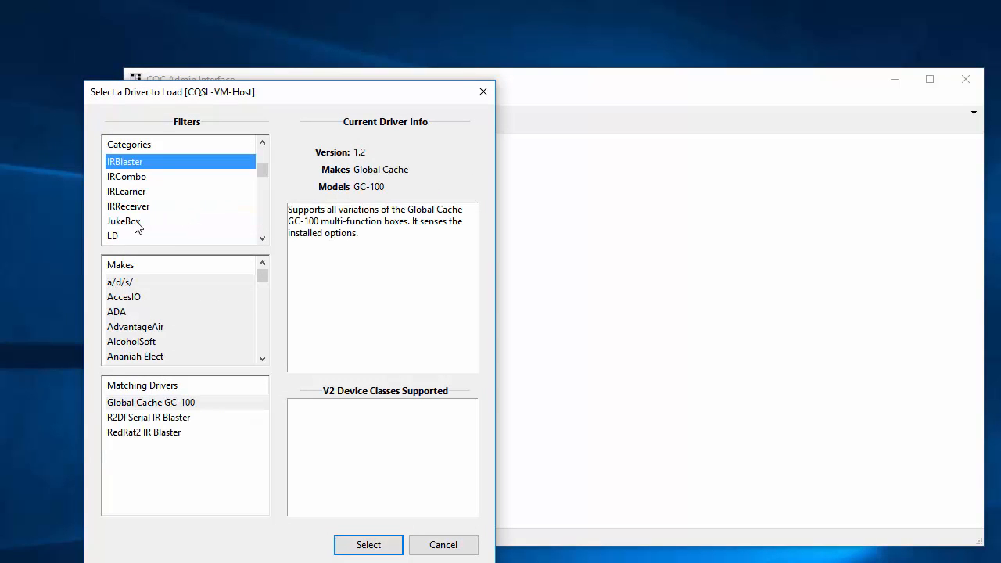
click(126, 175)
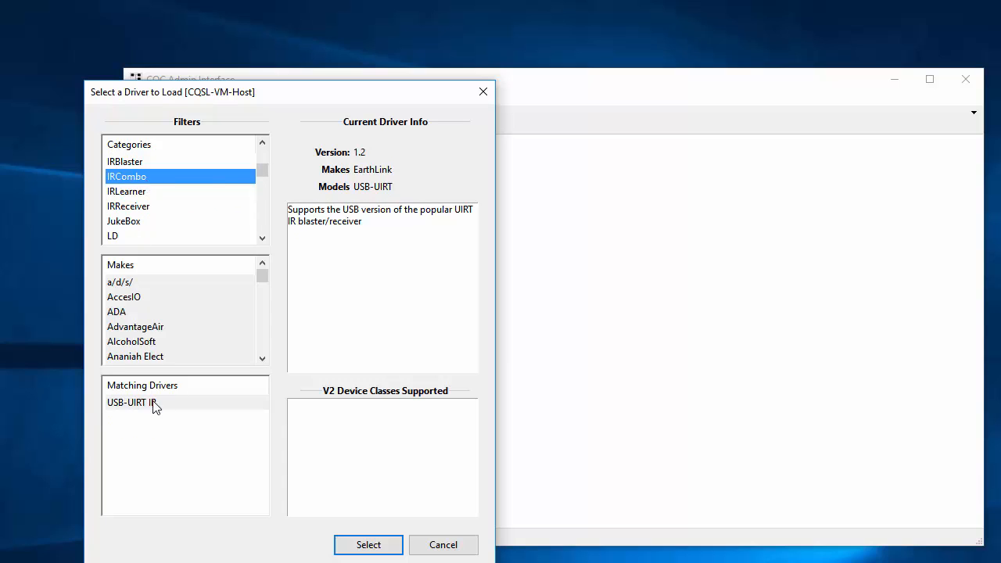
click(131, 402)
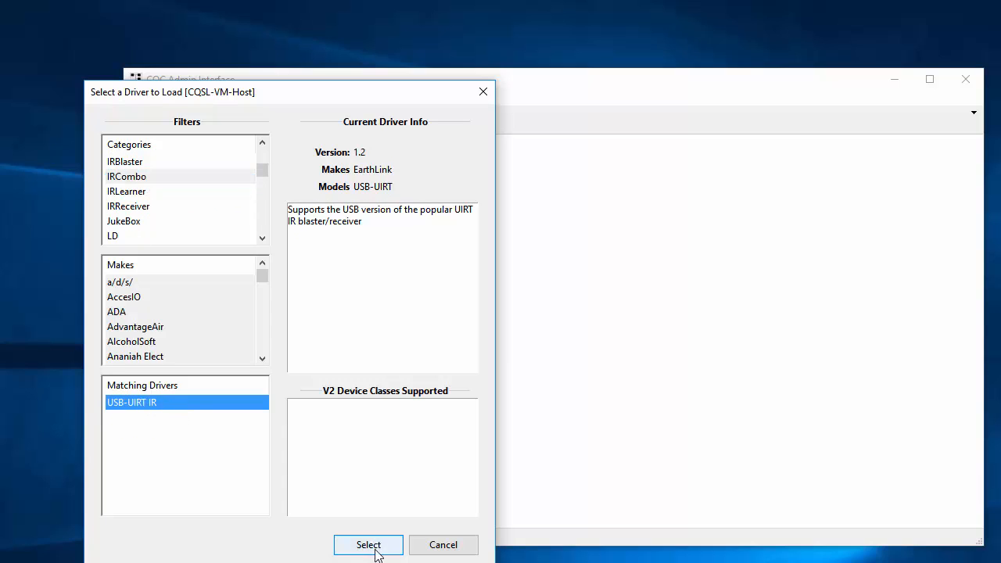
Run the Driver Install Wizard with moniker UIRT and install the driver
click(367, 544)
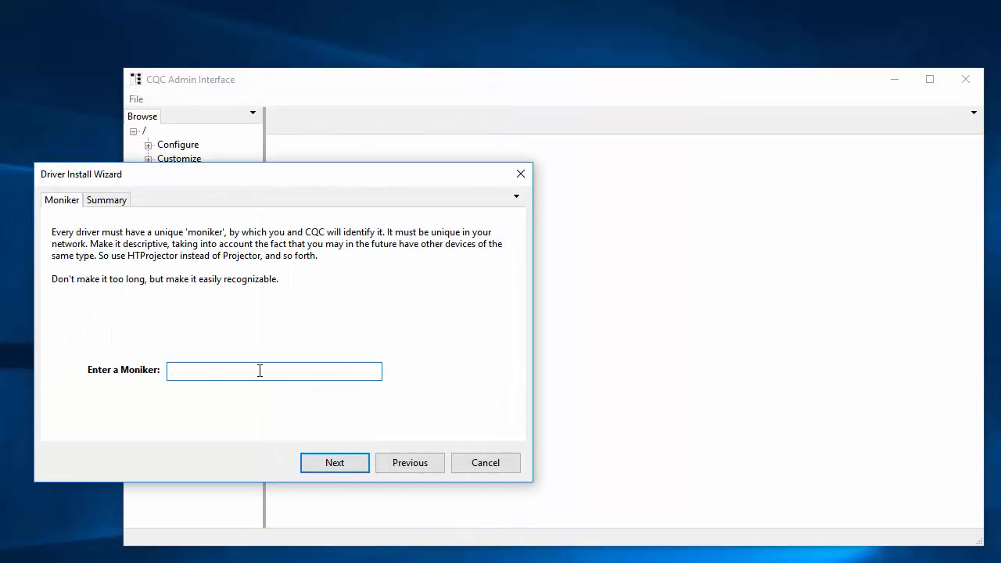
text(UIR)
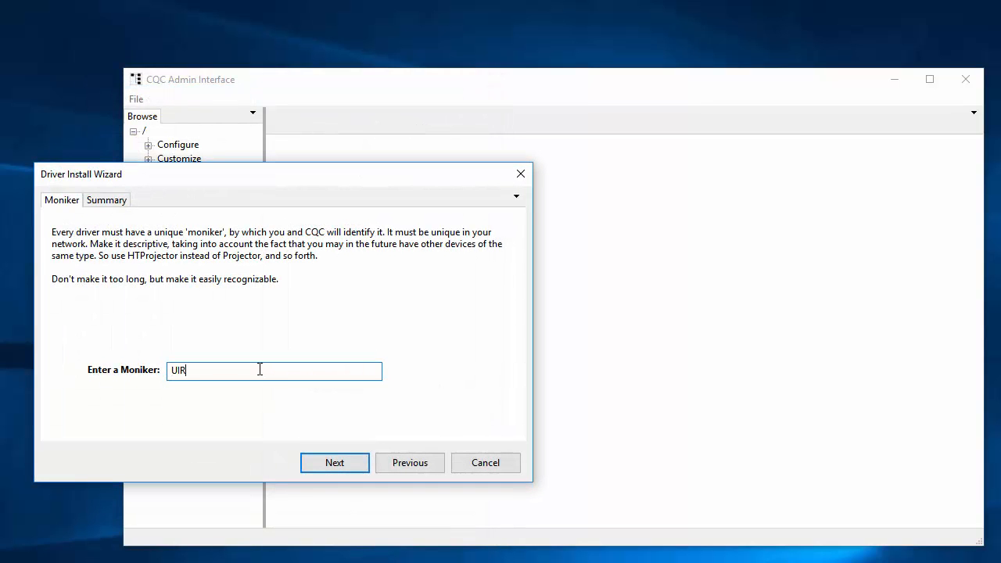
click(334, 463)
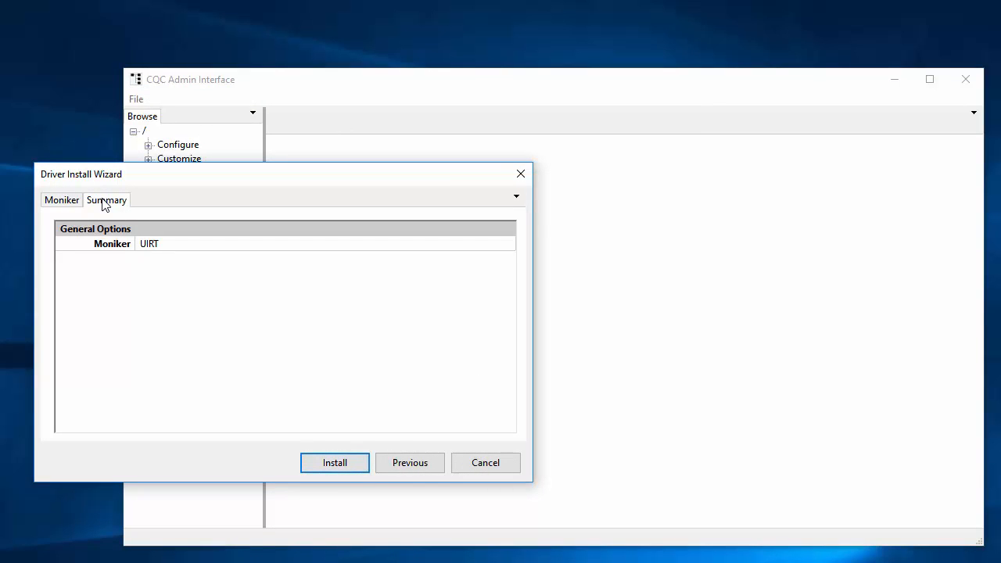
mouse_move(294, 423)
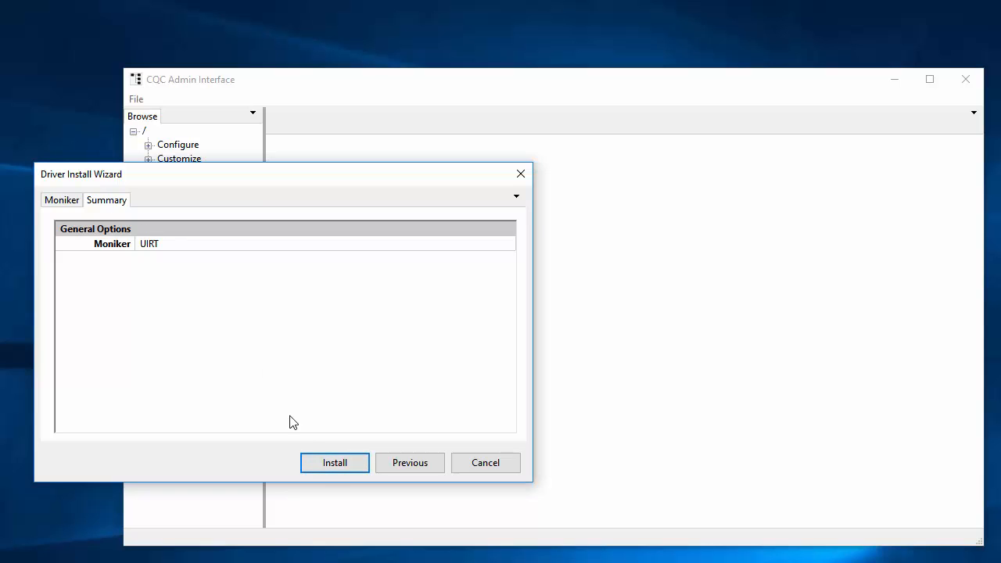
click(335, 462)
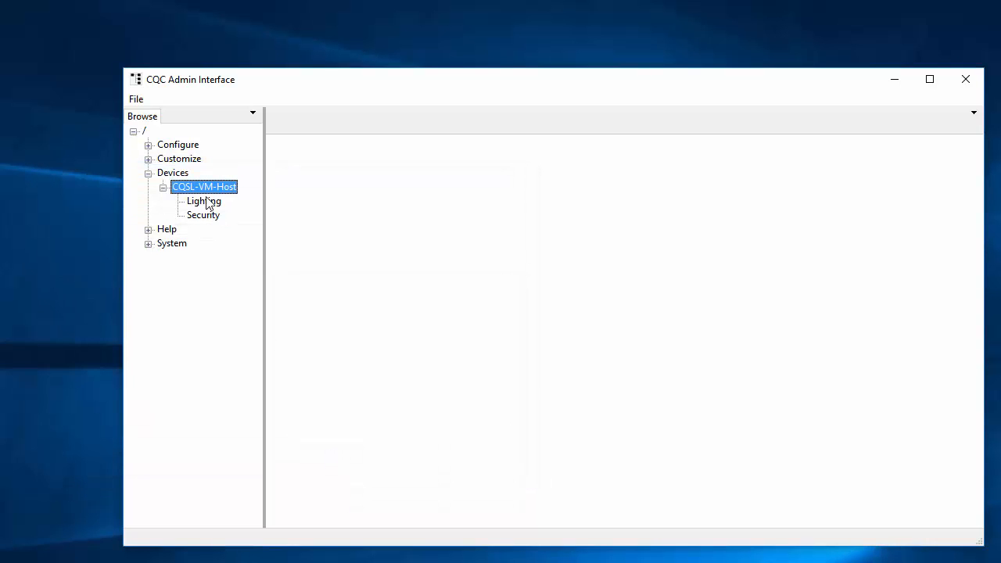
mouse_move(205, 191)
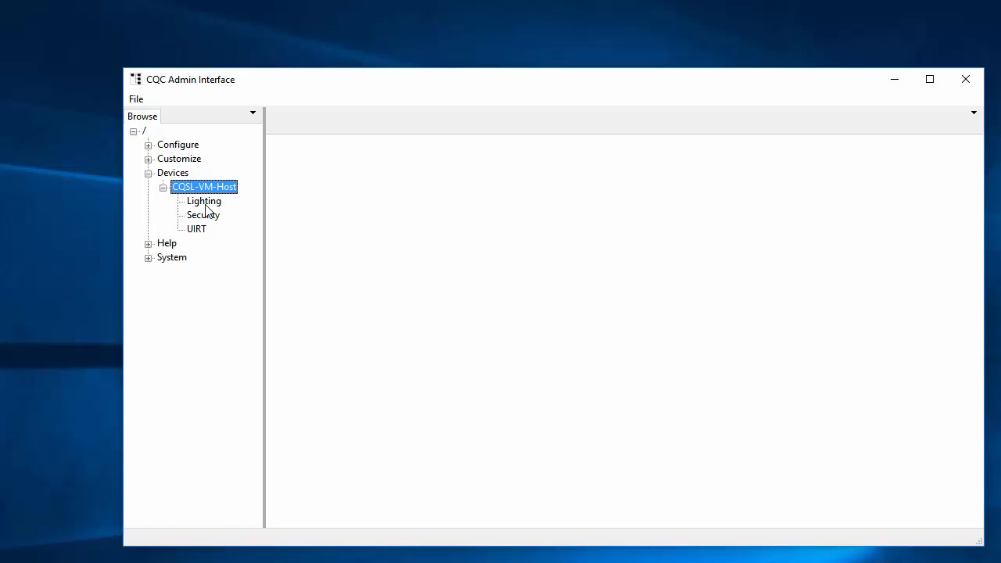
Select the new UIRT driver under CQSL-VM-Host and show its driver actions menu
click(197, 229)
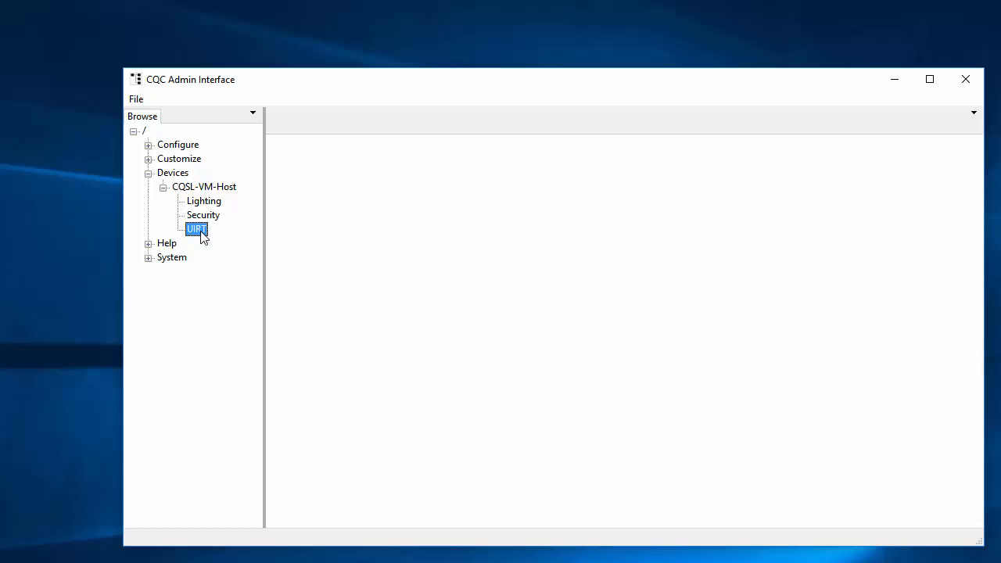
right_click(196, 229)
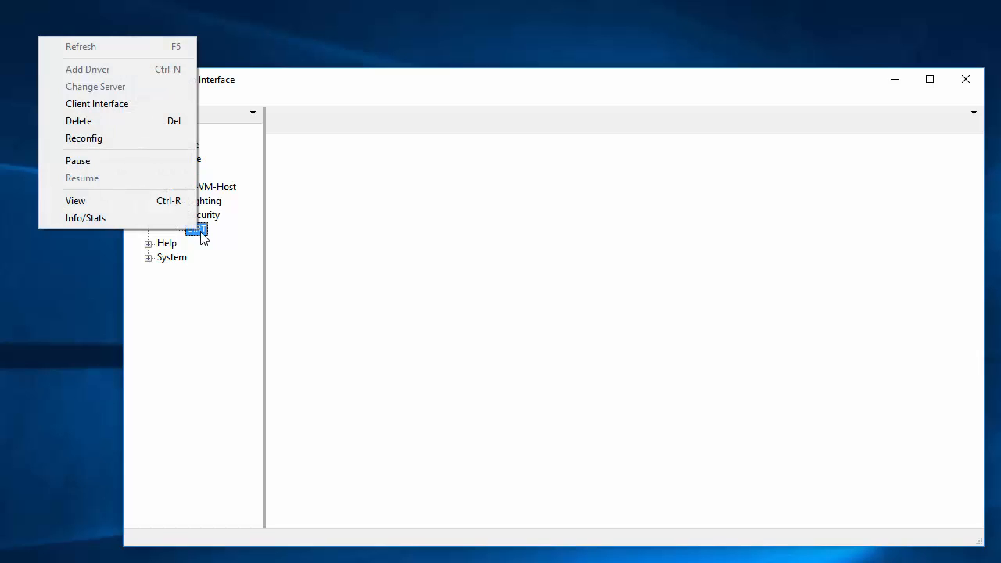
mouse_move(97, 103)
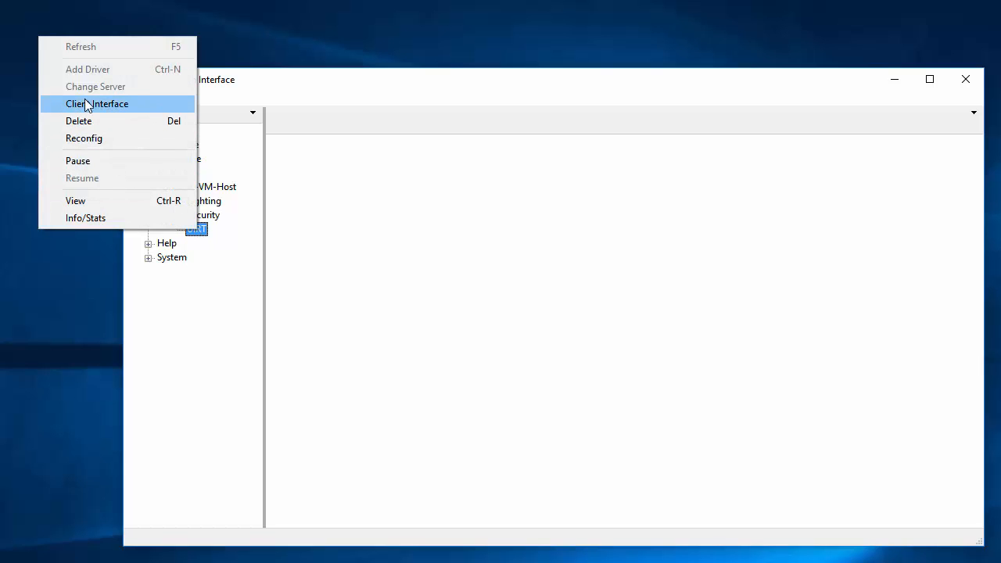
mouse_move(135, 111)
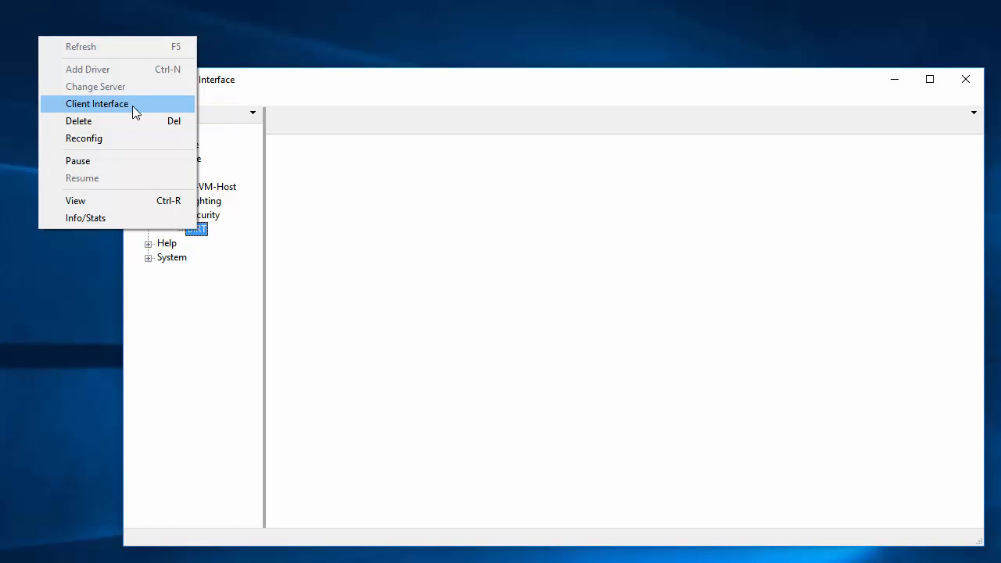
Bring up the UIRT client interface and its Receiver section with no mapped actions
click(97, 103)
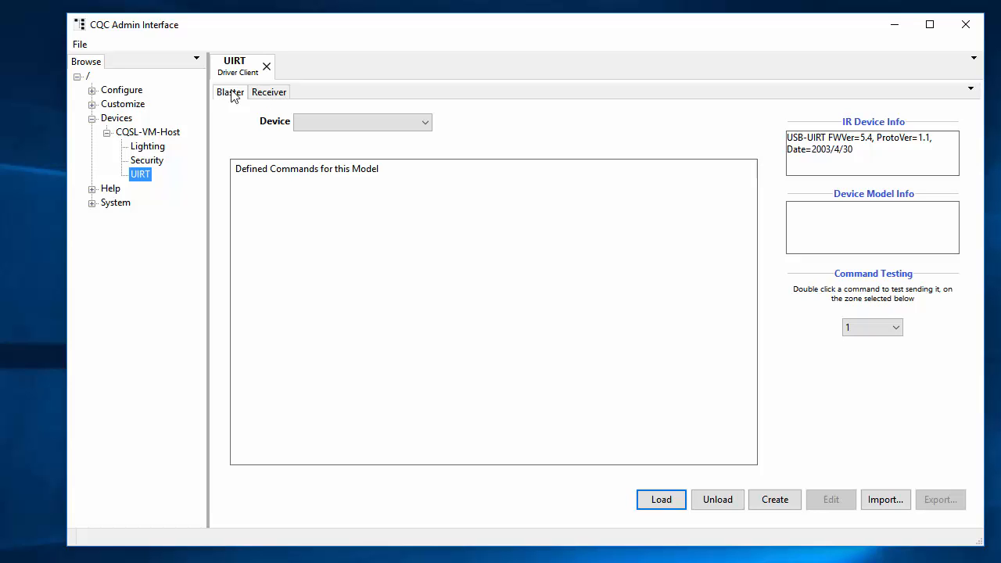
click(269, 91)
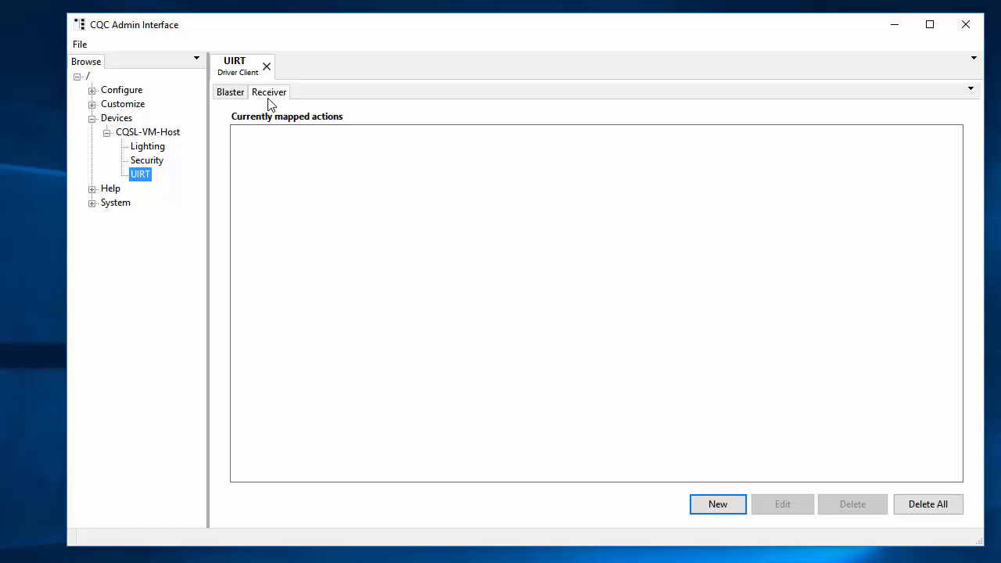
mouse_move(660, 375)
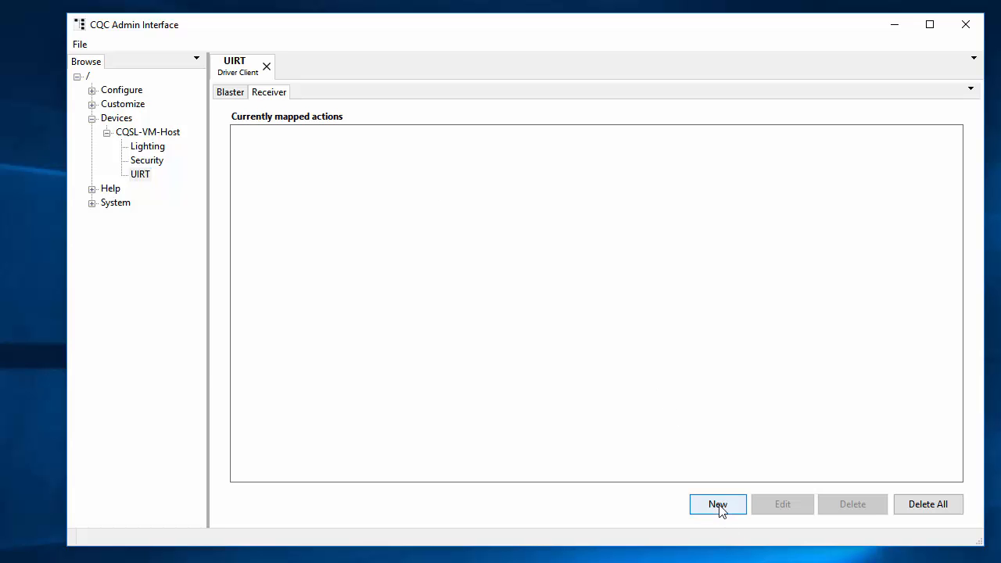
Create a new receiver action and begin naming it Kitchen Lights Off, correcting a typo
click(716, 504)
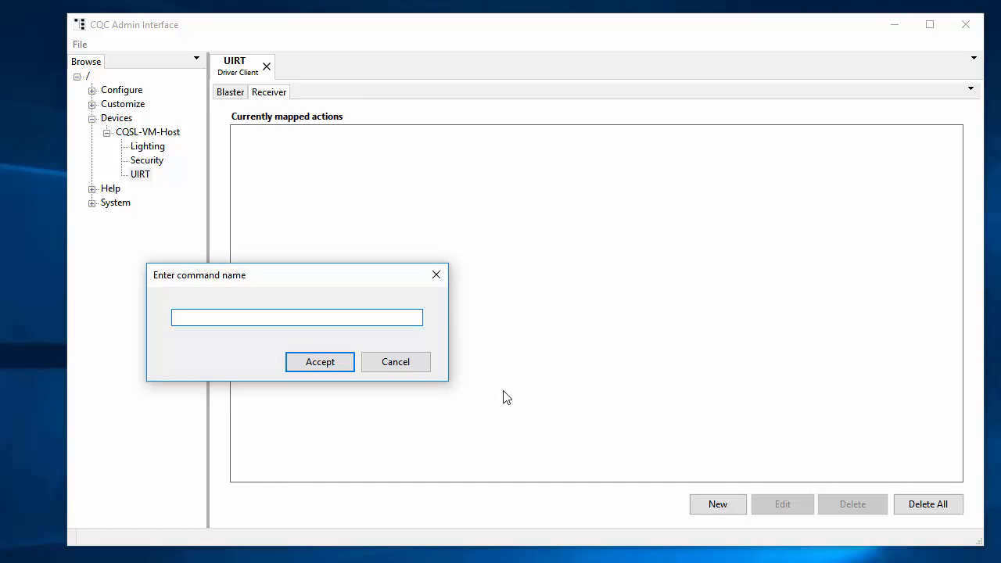
text(Kithce)
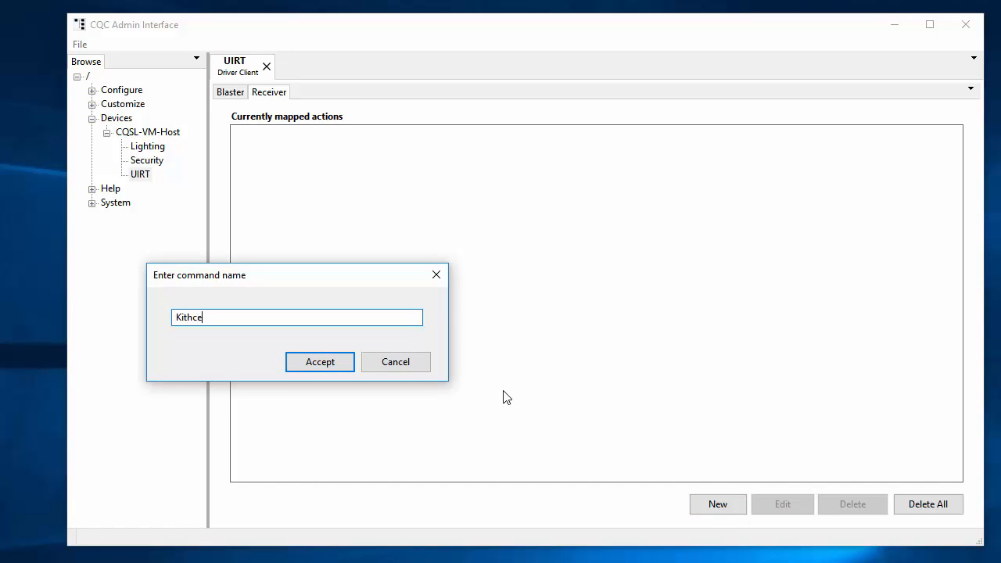
key(BackSpace)
text(chen Lights Off)
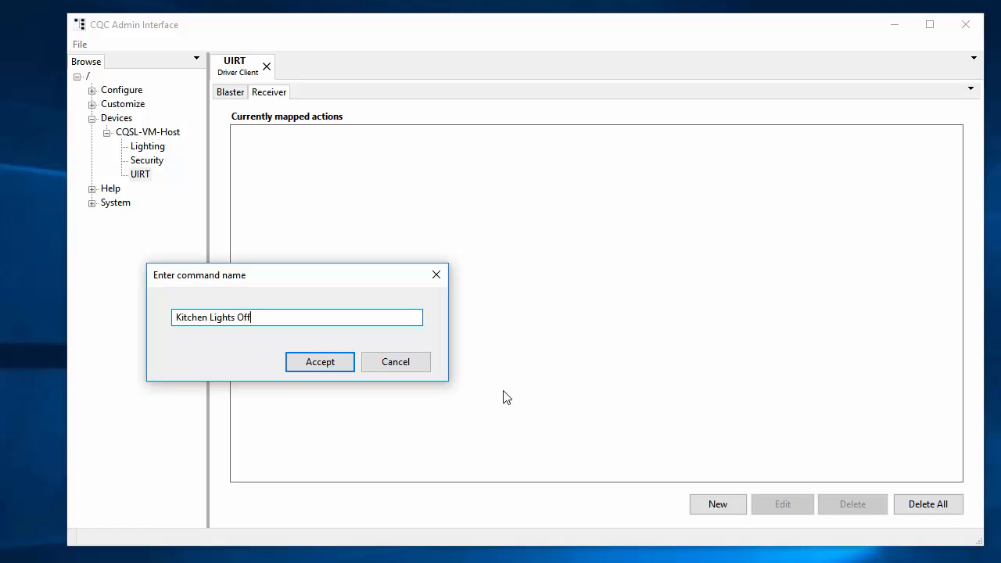
Add a Devices FieldWrite command to OnPress targeting Lighting's LGHT#Sw_KitchTbl field with value False
click(319, 361)
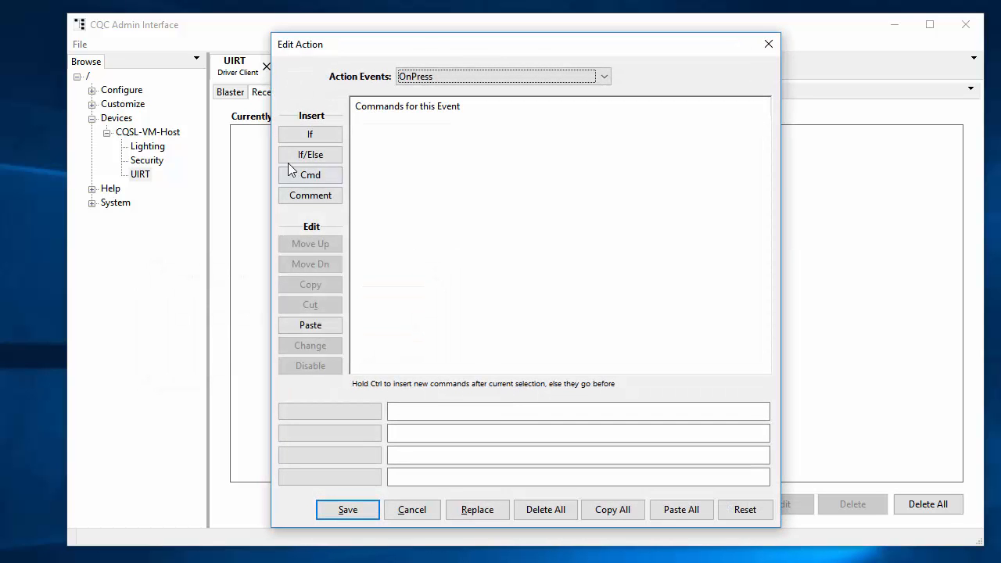
click(309, 175)
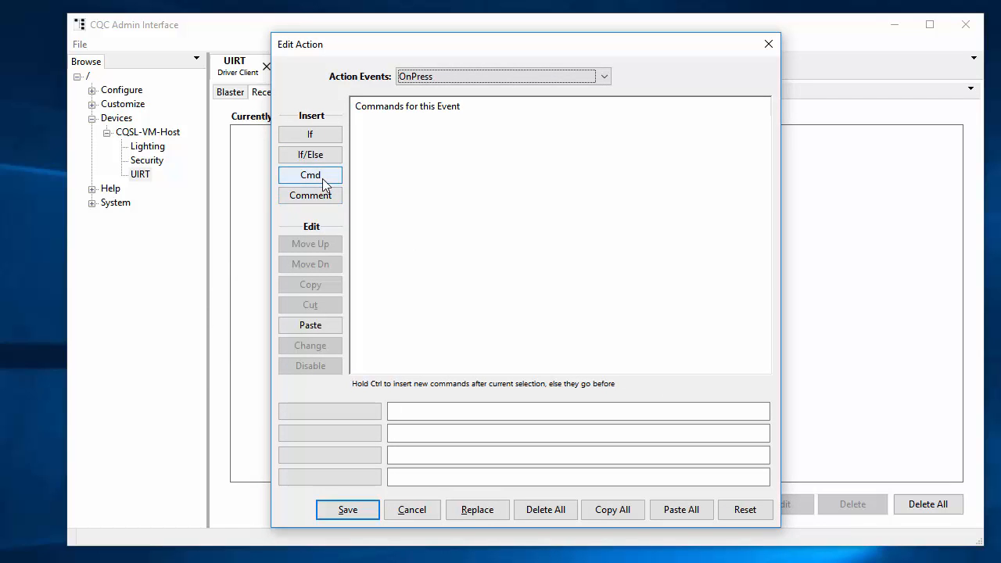
mouse_move(322, 185)
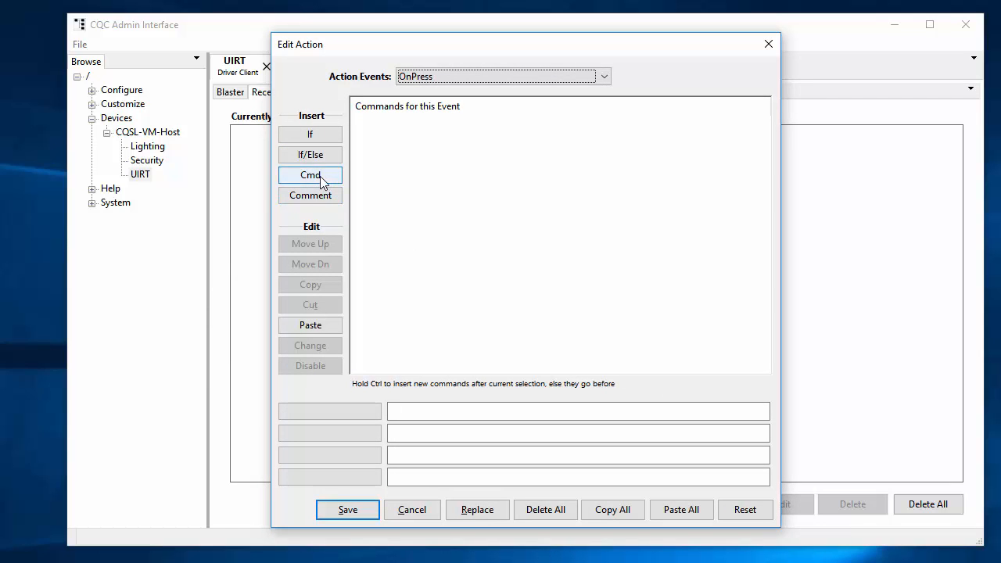
click(310, 175)
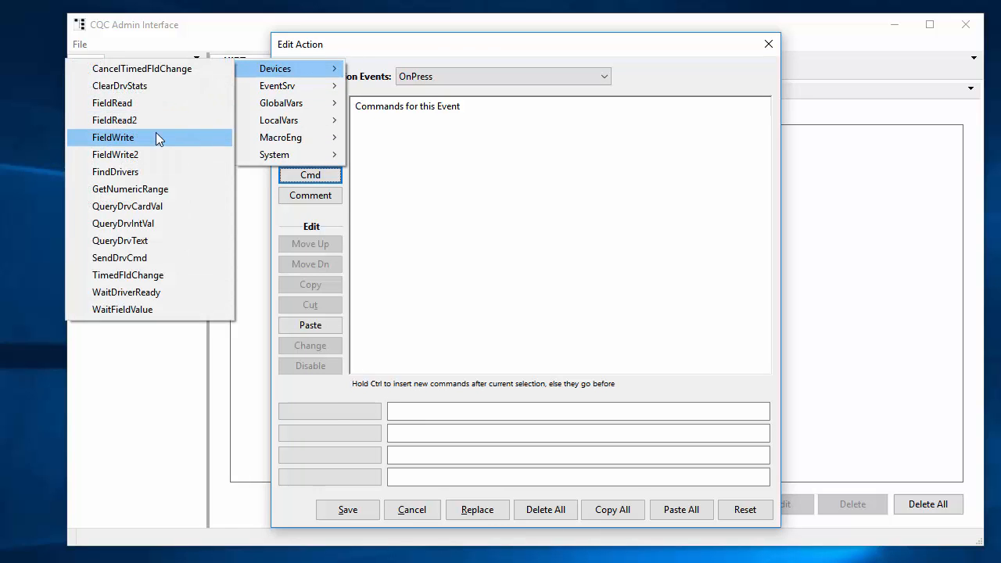
click(113, 137)
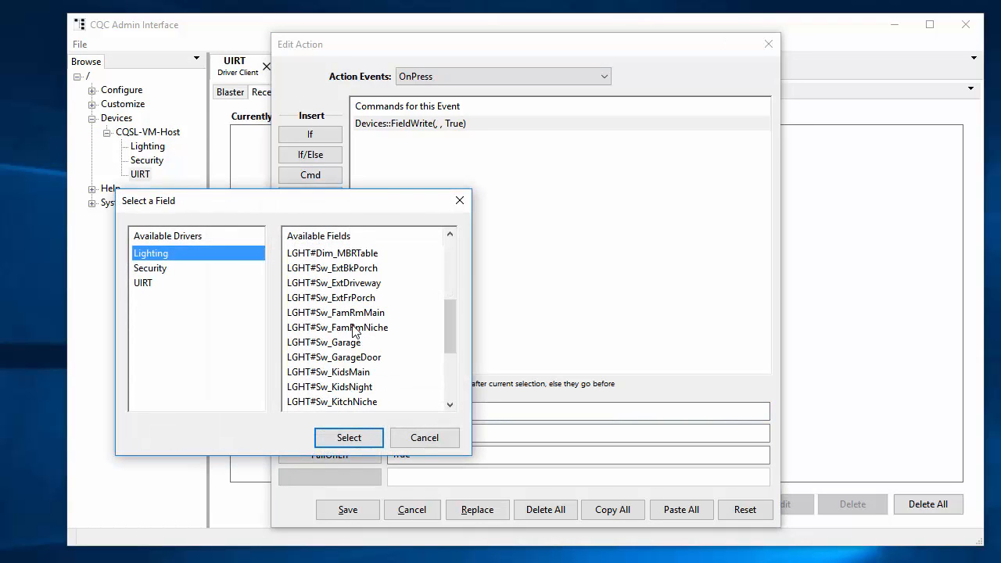
scroll(down, 3)
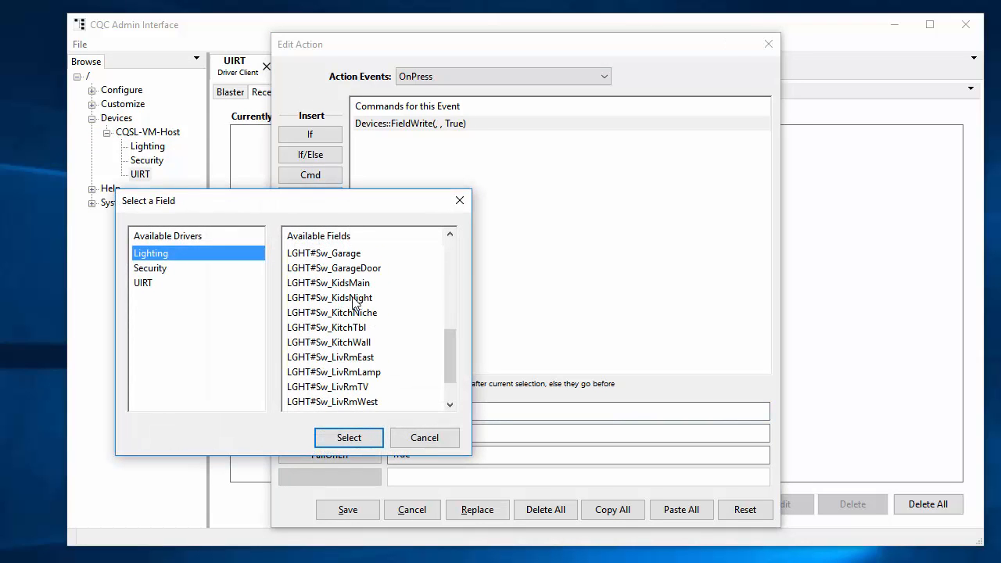
click(325, 327)
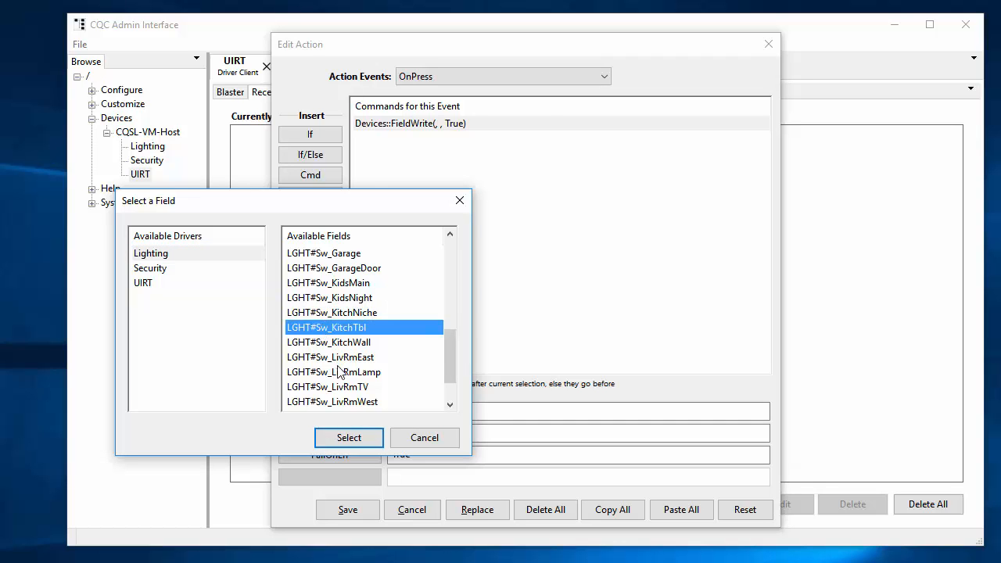
click(349, 437)
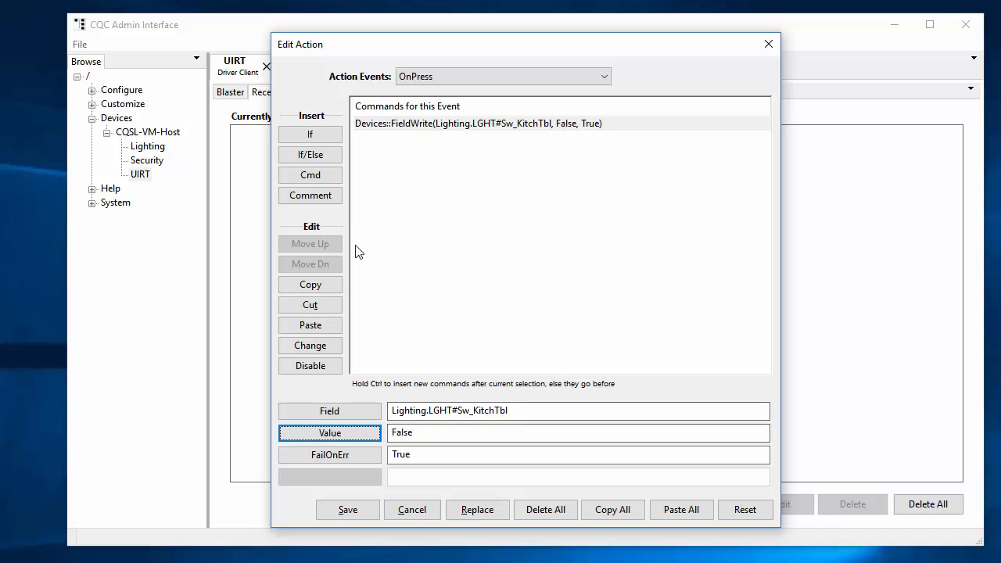
Paste the FieldWrite command and retarget the copy to Lighting's LGHT#Sw_KitchNiche field
click(310, 323)
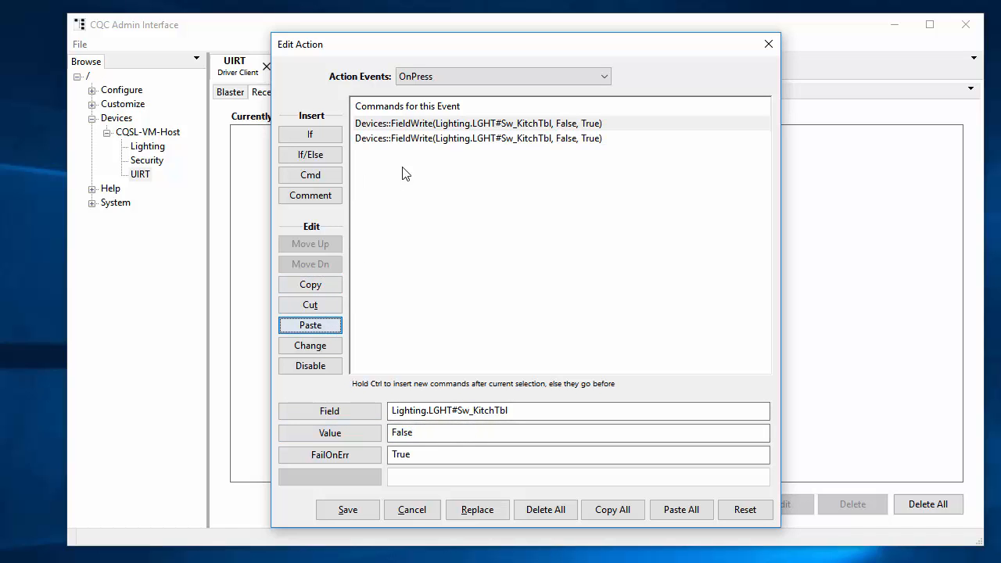
click(328, 410)
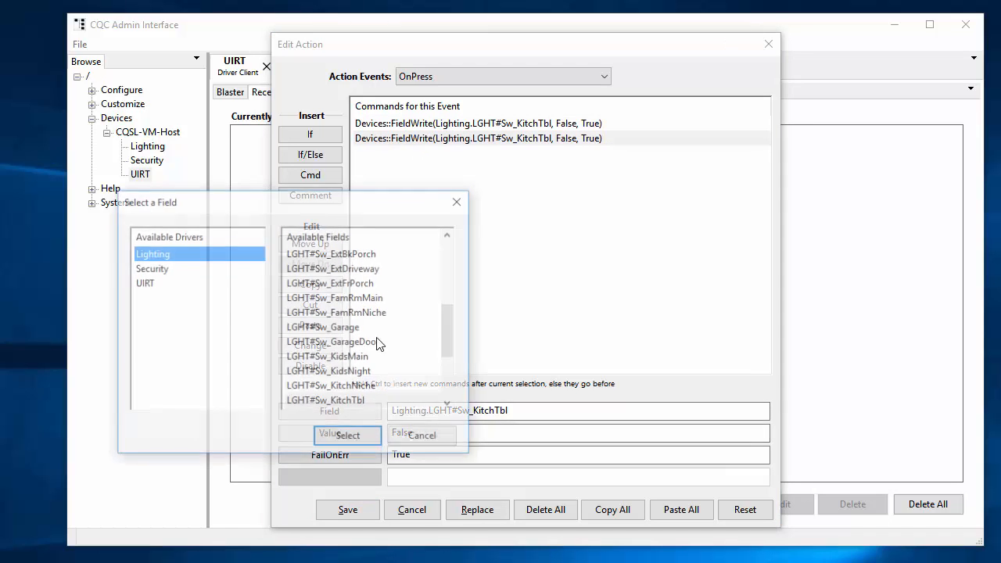
click(332, 387)
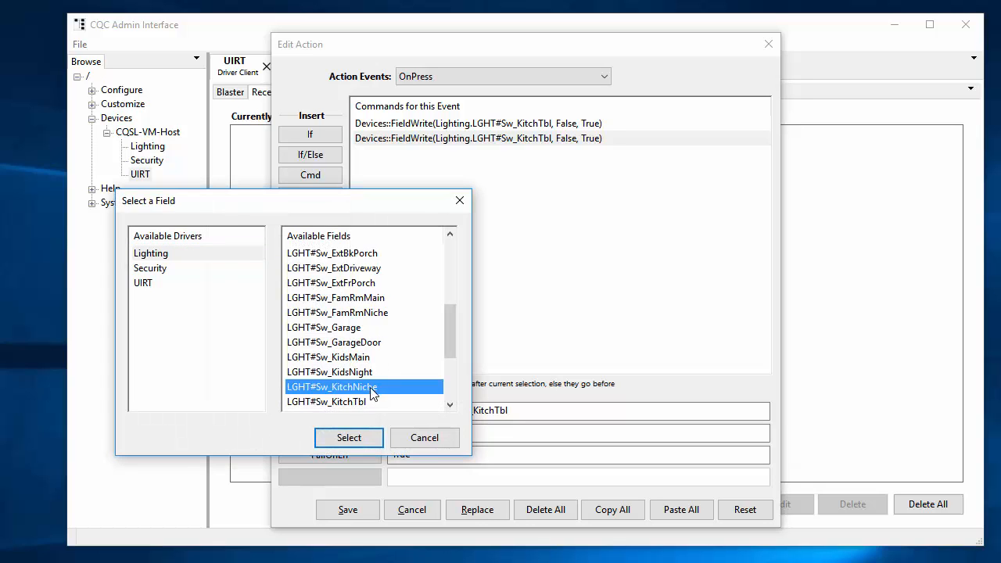
click(347, 438)
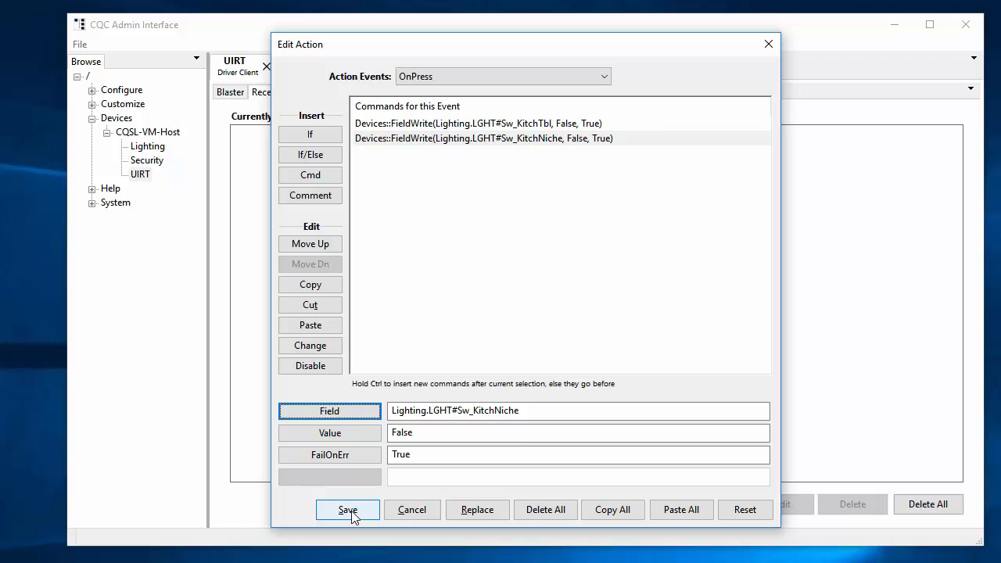
Save the action and complete receiver training so Kitchen Lights Off is mapped
click(347, 510)
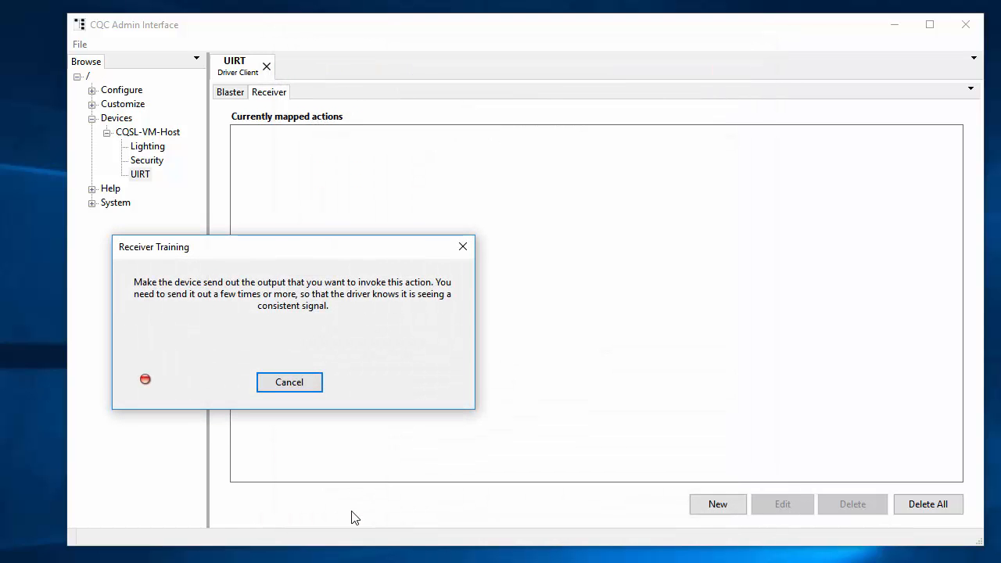
click(287, 382)
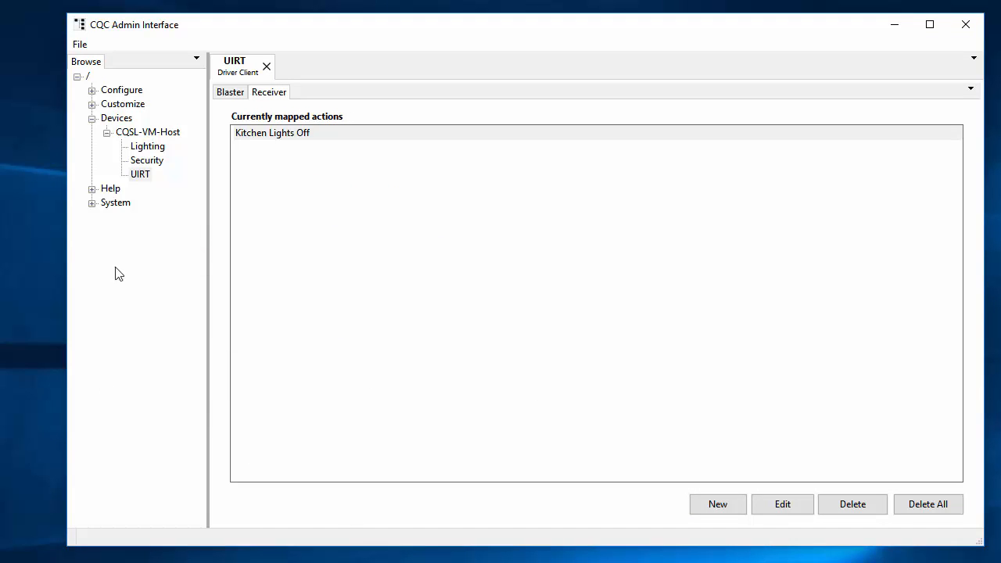
mouse_move(122, 179)
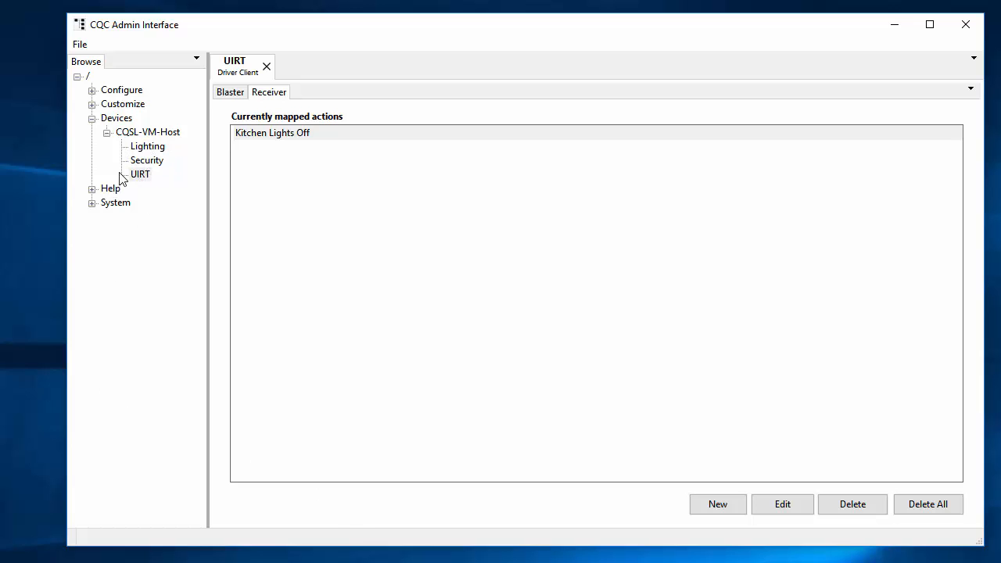
View the Lighting driver's fields, checking LGHT#Sw_KitchNiche True and LGHT#Sw_KitchTbl False, toggling to the UIRT view
click(147, 147)
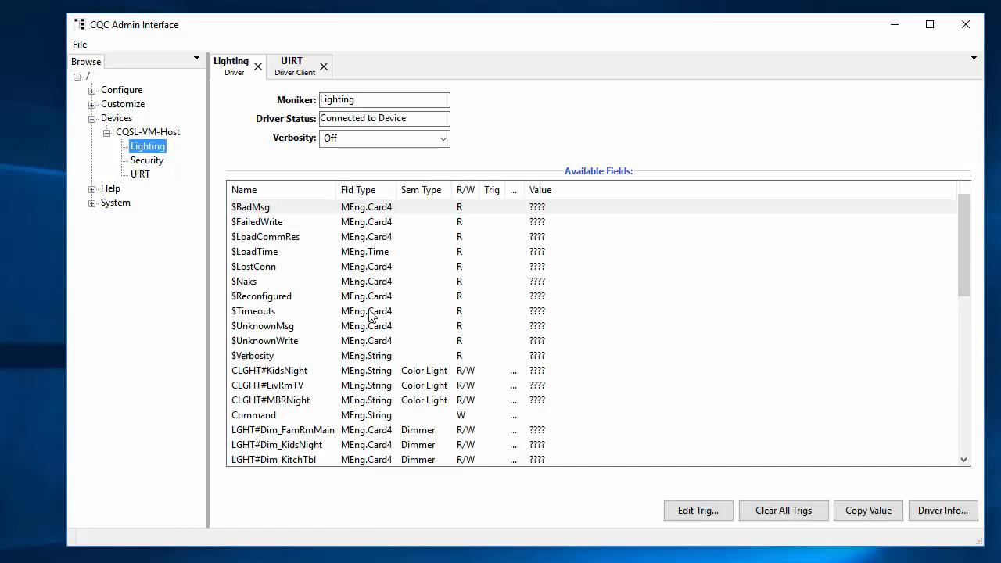
scroll(down, 3)
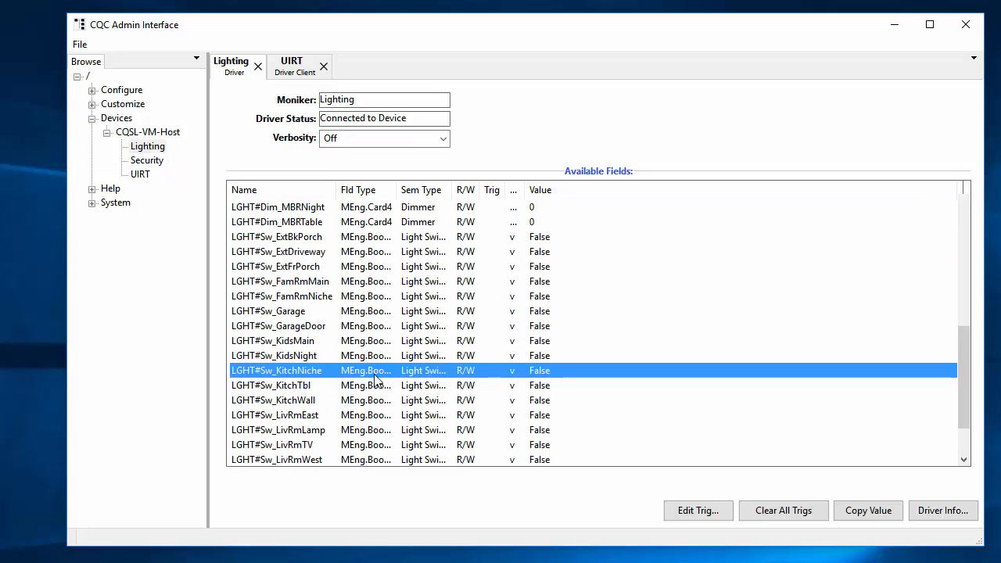
click(539, 369)
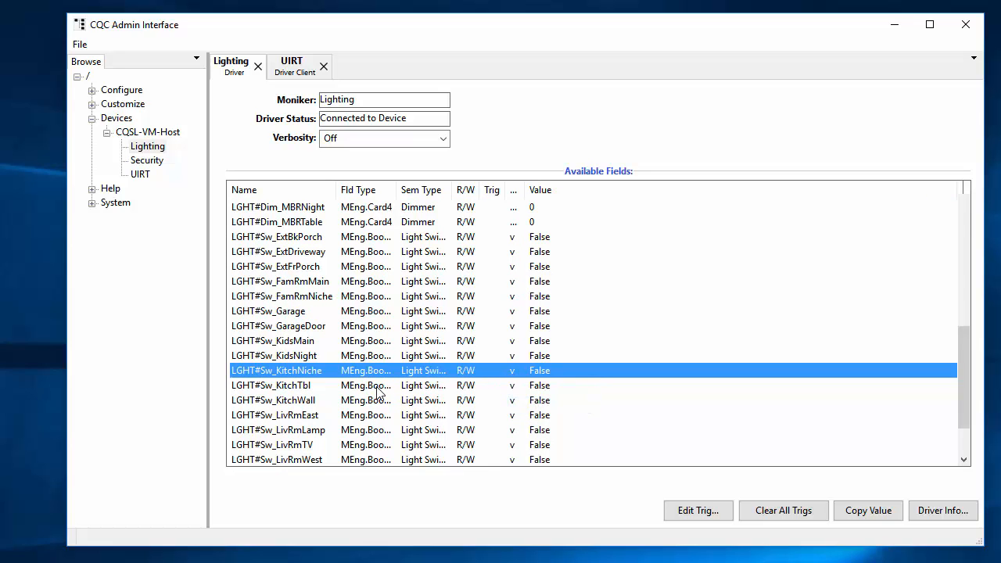
click(291, 66)
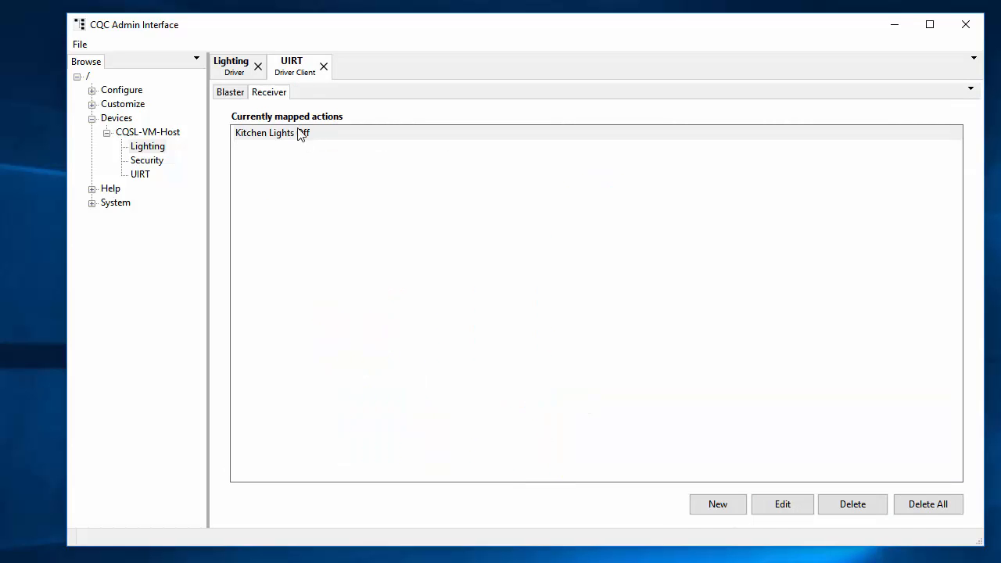
click(231, 66)
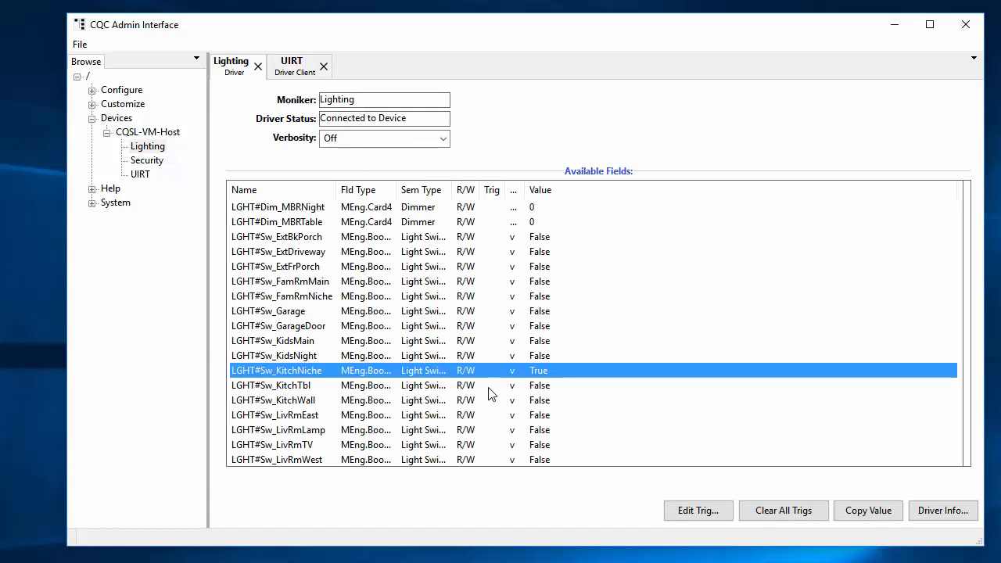
mouse_move(391, 394)
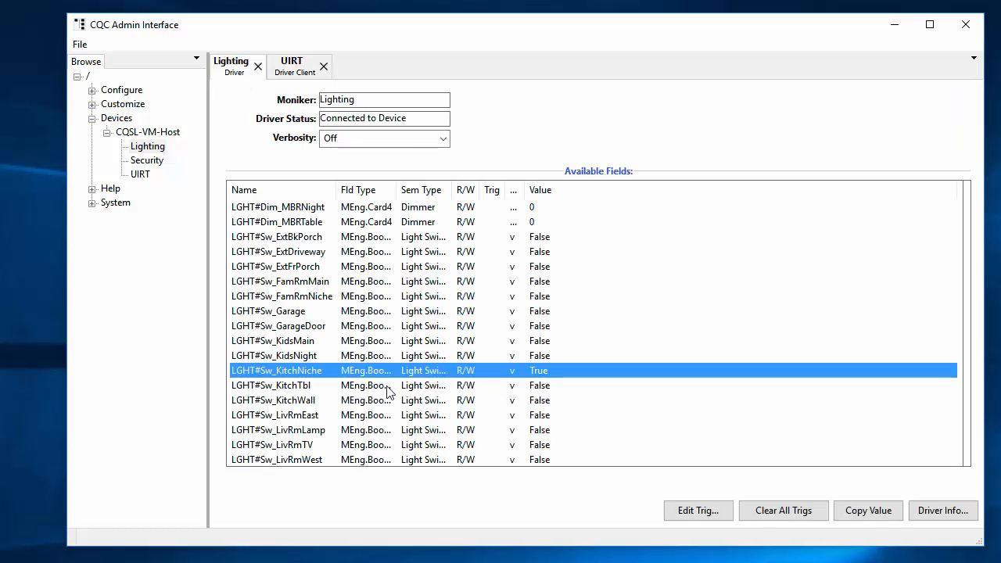
click(272, 385)
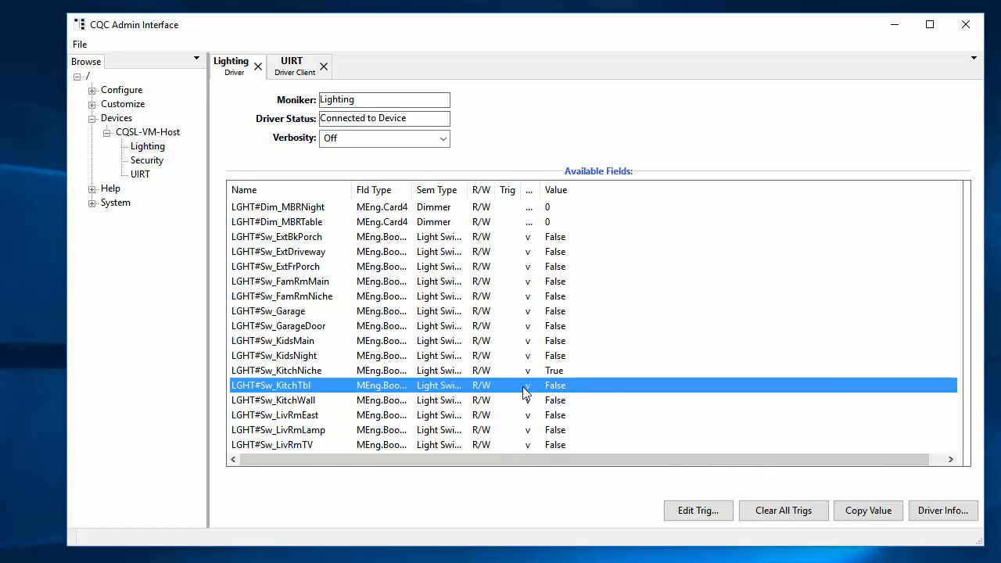
mouse_move(550, 426)
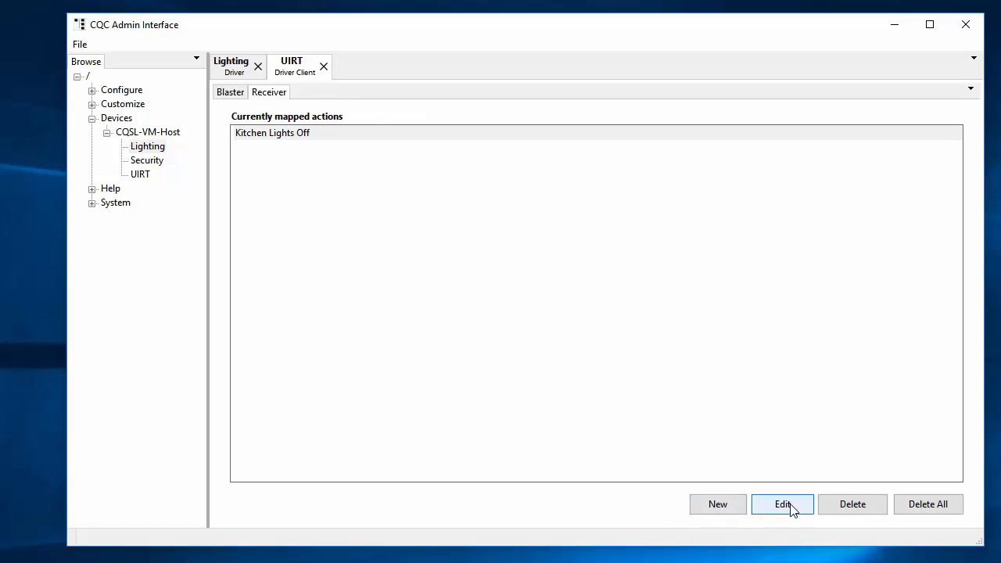
Reopen Kitchen Lights Off for editing, review its two FieldWrite commands and save it
click(782, 504)
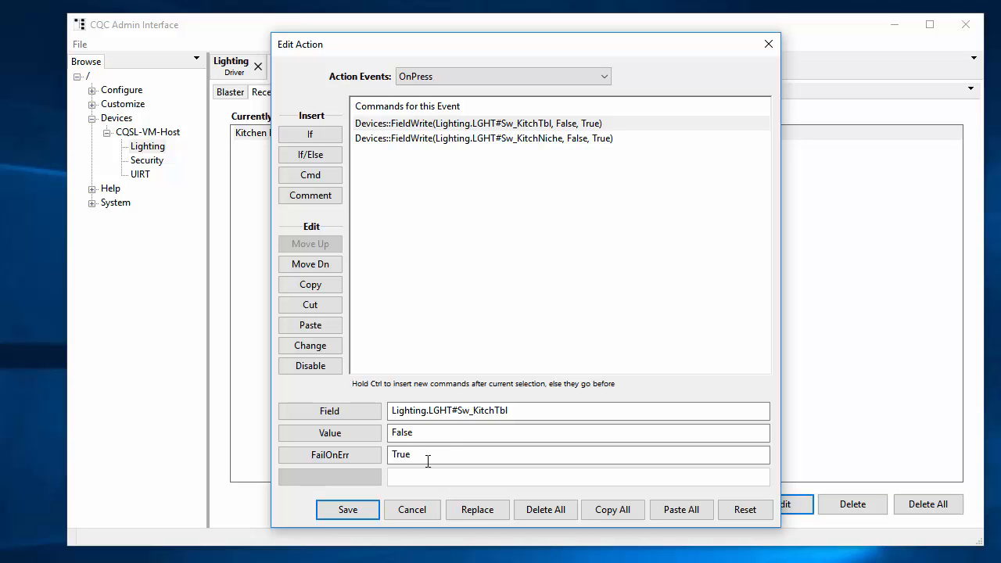
click(347, 509)
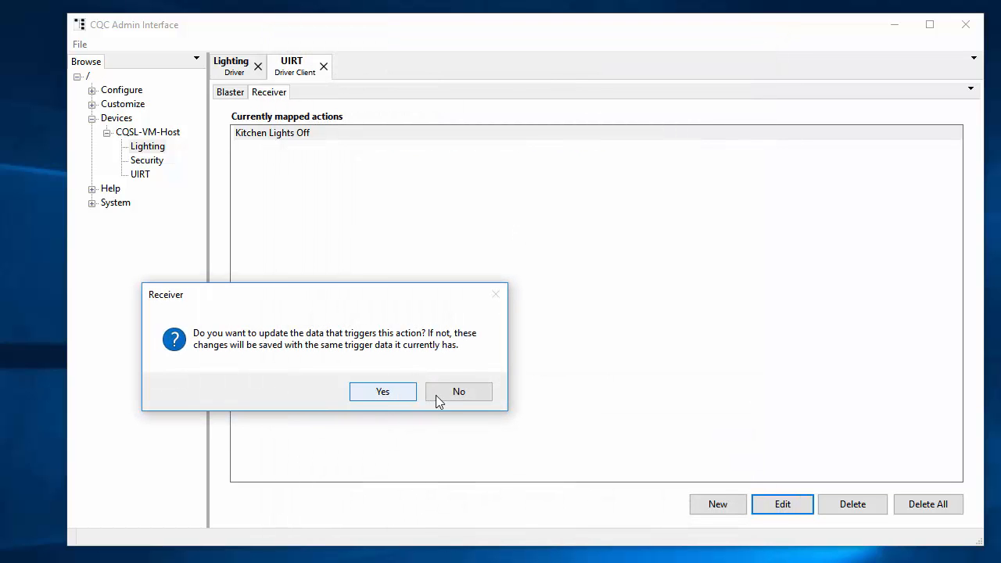
Answer No to updating trigger data, keeping Kitchen Lights Off mapped as before
click(458, 391)
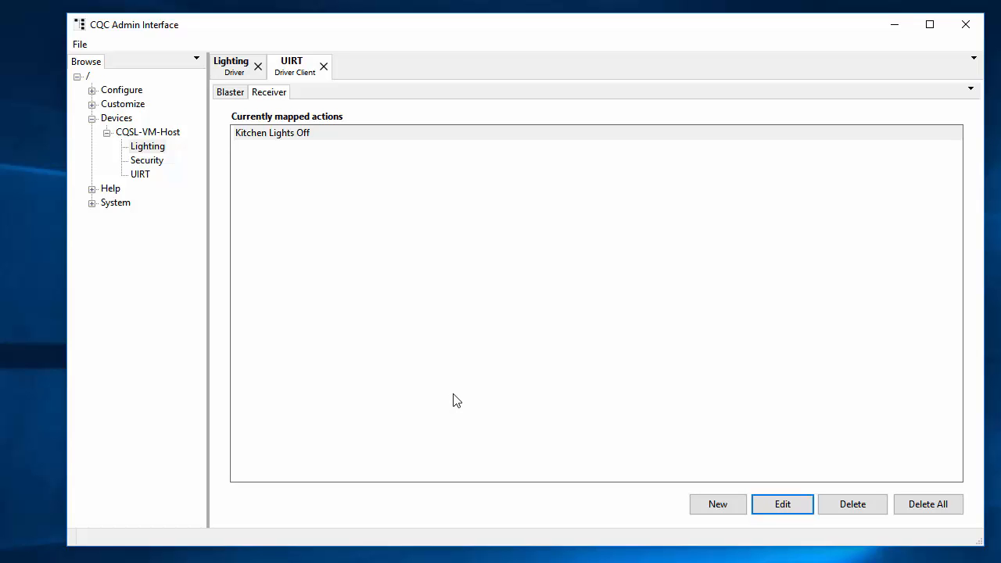
mouse_move(537, 399)
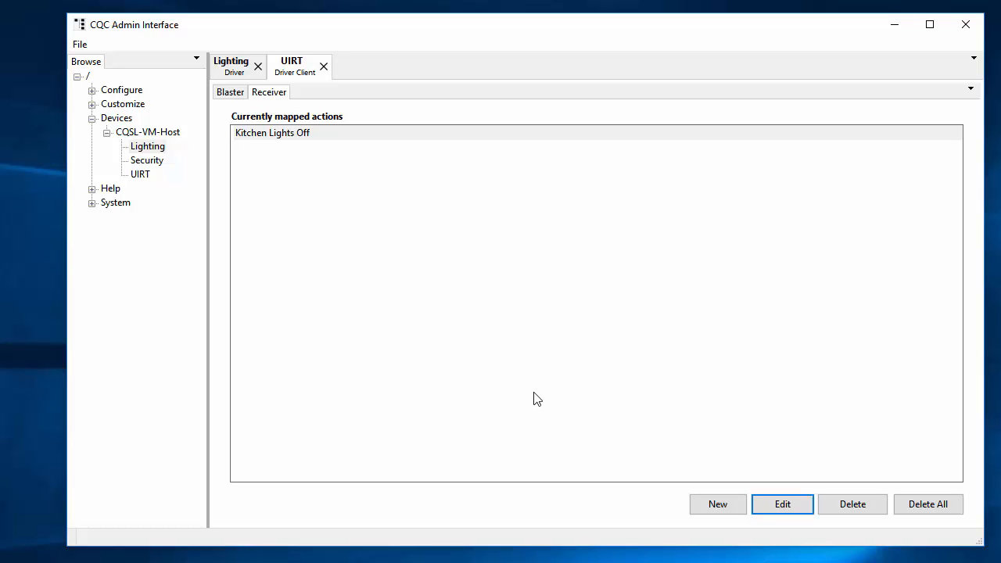